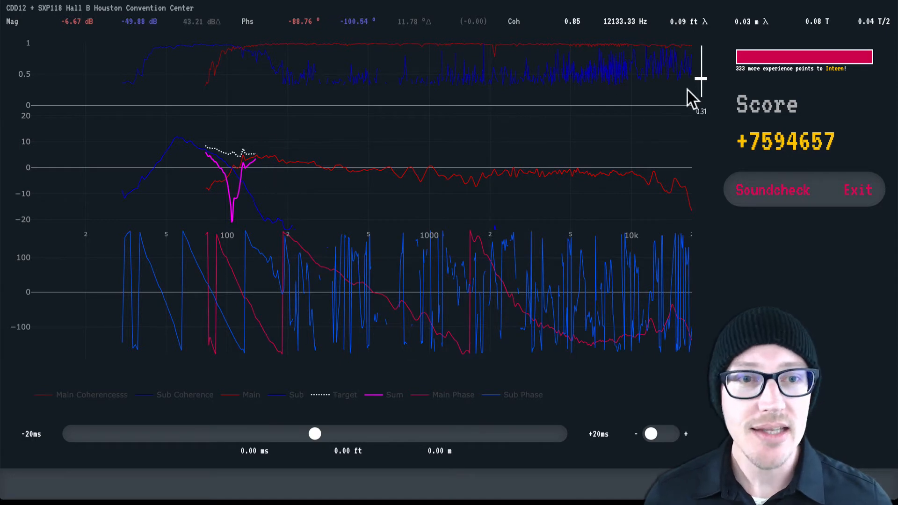
{"action": "mouse_move", "coordinate": [270, 169]}
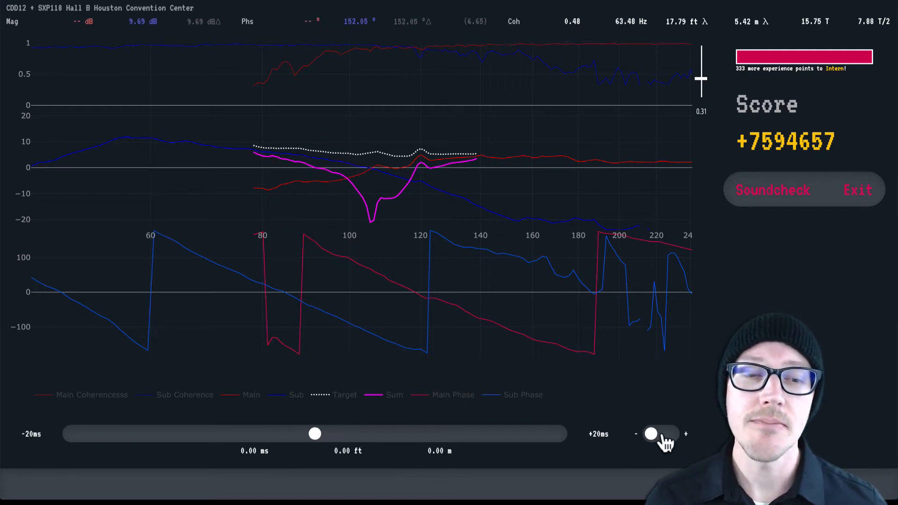
{"action": "mouse_move", "coordinate": [315, 433]}
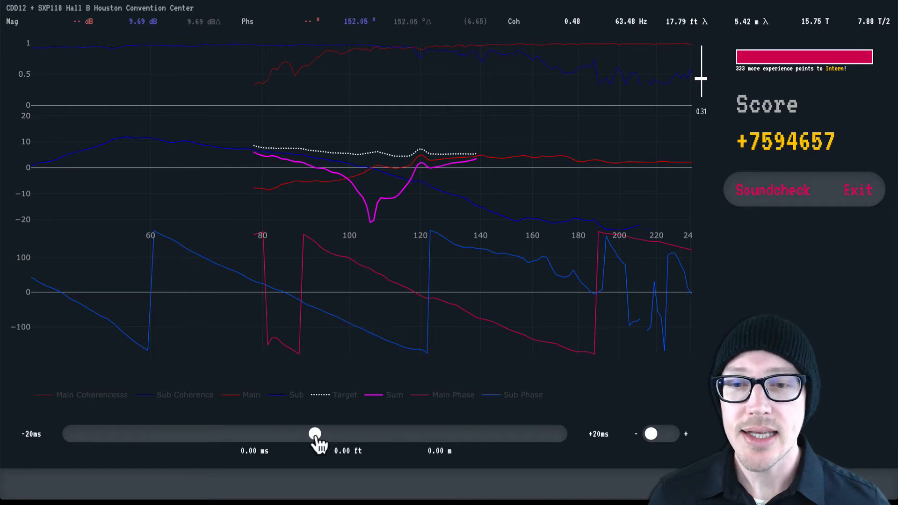
{"action": "mouse_move", "coordinate": [255, 449]}
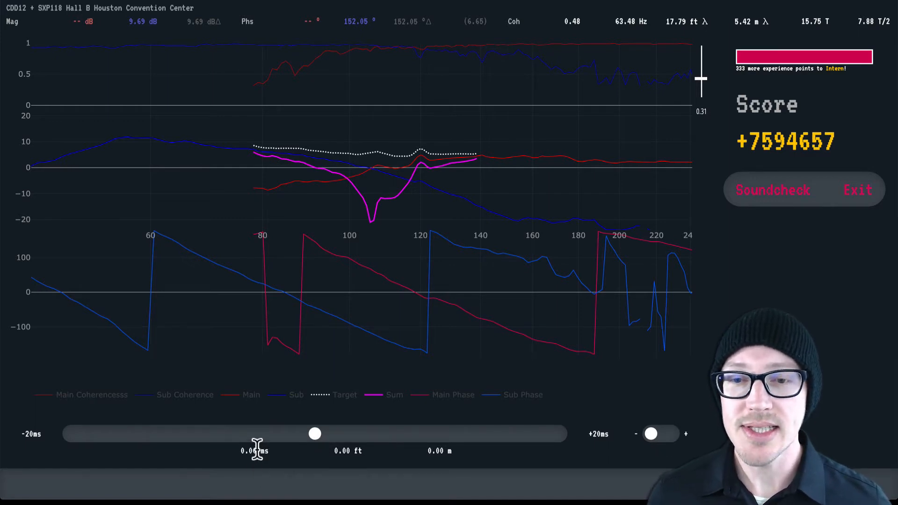
{"action": "mouse_move", "coordinate": [324, 458]}
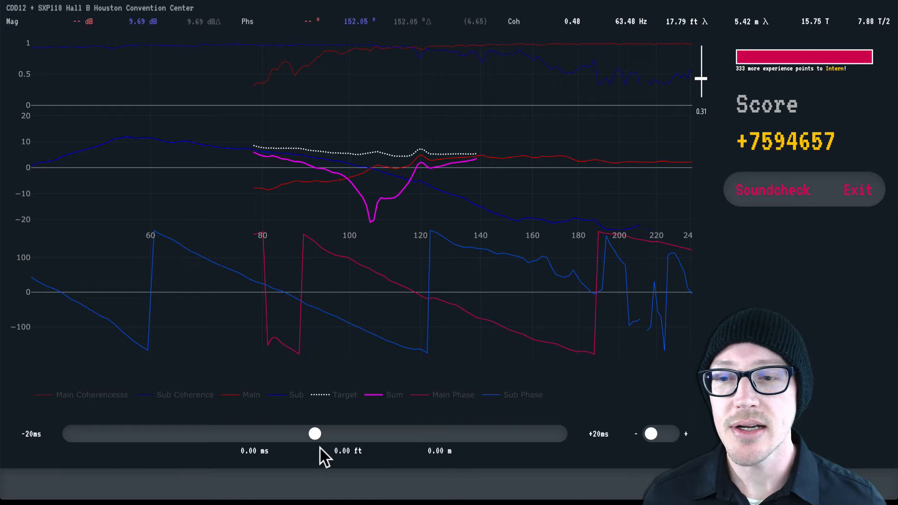
{"action": "mouse_move", "coordinate": [558, 423]}
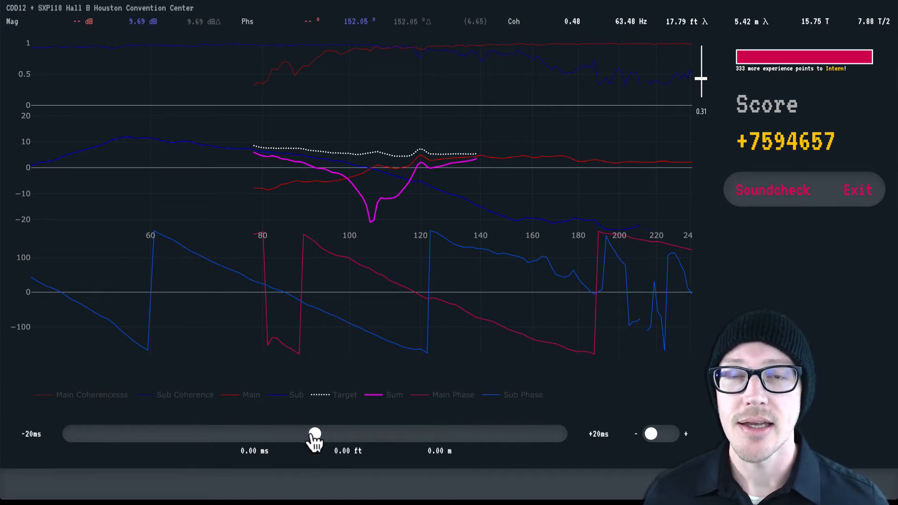
{"action": "left_click_drag", "start_coordinate": [314, 433], "coordinate": [94, 433]}
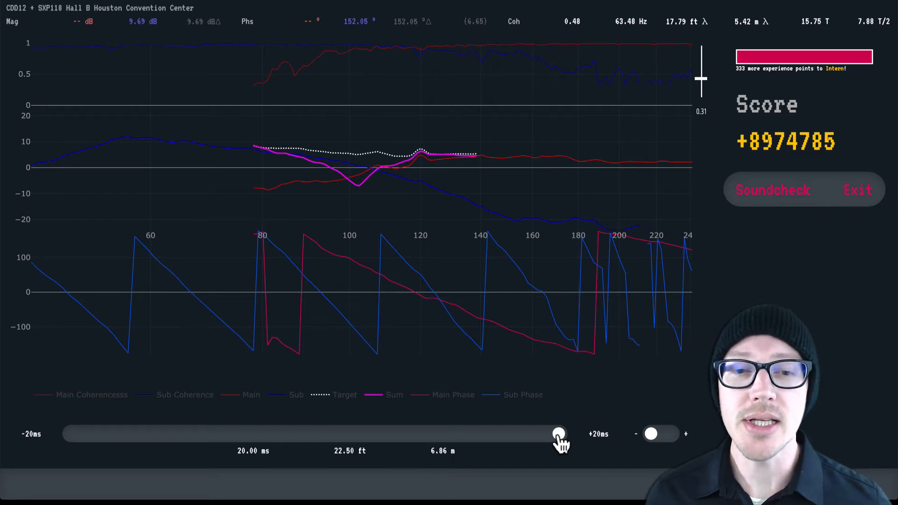
{"action": "left_click_drag", "start_coordinate": [559, 434], "coordinate": [313, 434]}
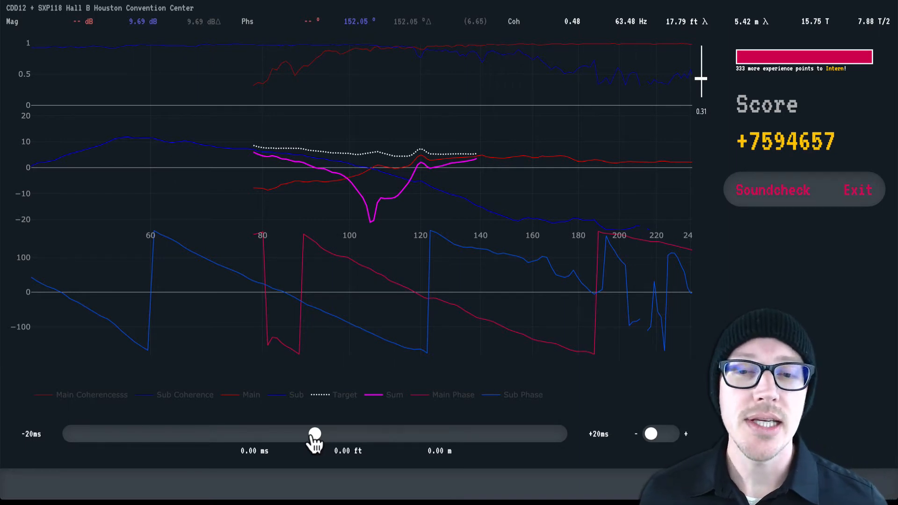
{"action": "left_click_drag", "start_coordinate": [314, 433], "coordinate": [210, 433]}
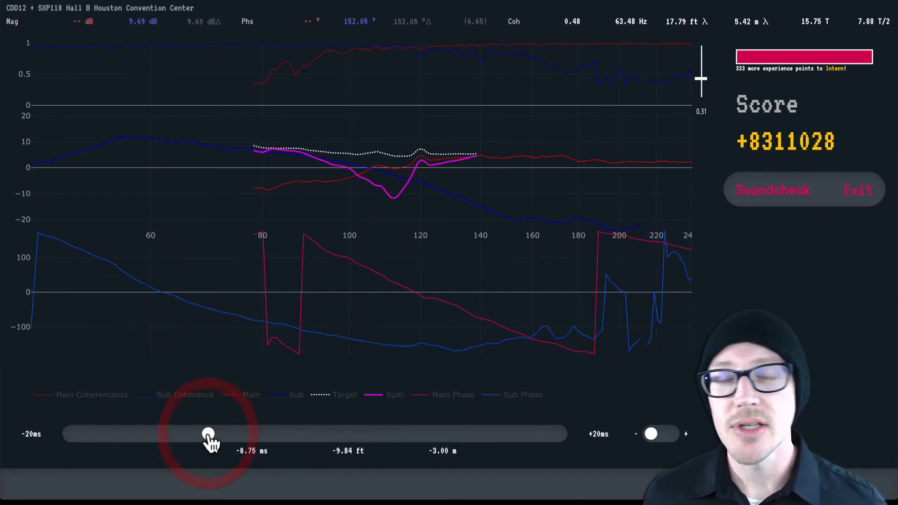
{"action": "left_click_drag", "start_coordinate": [211, 433], "coordinate": [314, 433]}
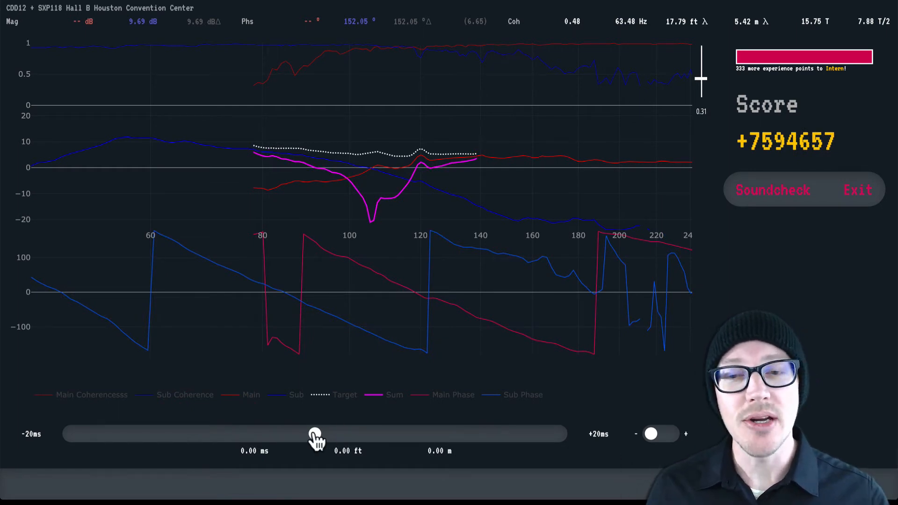
{"action": "left_click_drag", "start_coordinate": [314, 433], "coordinate": [344, 434]}
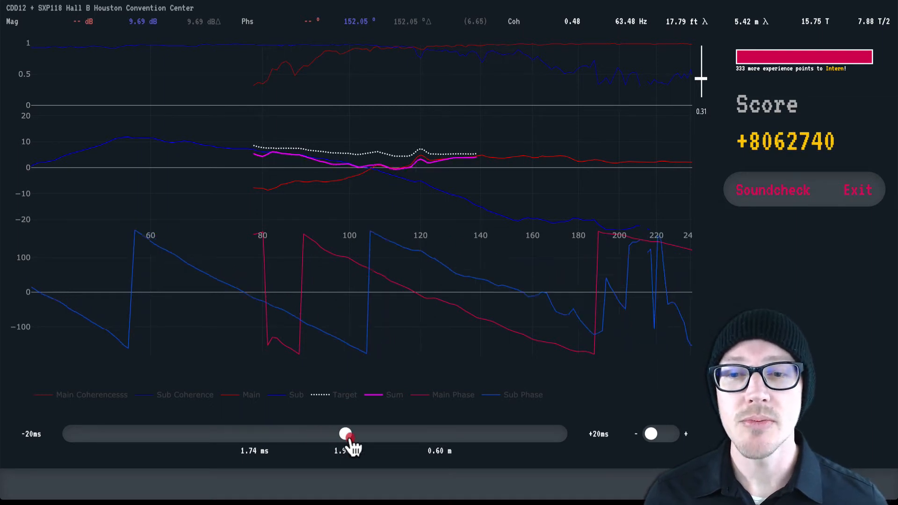
{"action": "left_click_drag", "start_coordinate": [344, 433], "coordinate": [380, 433]}
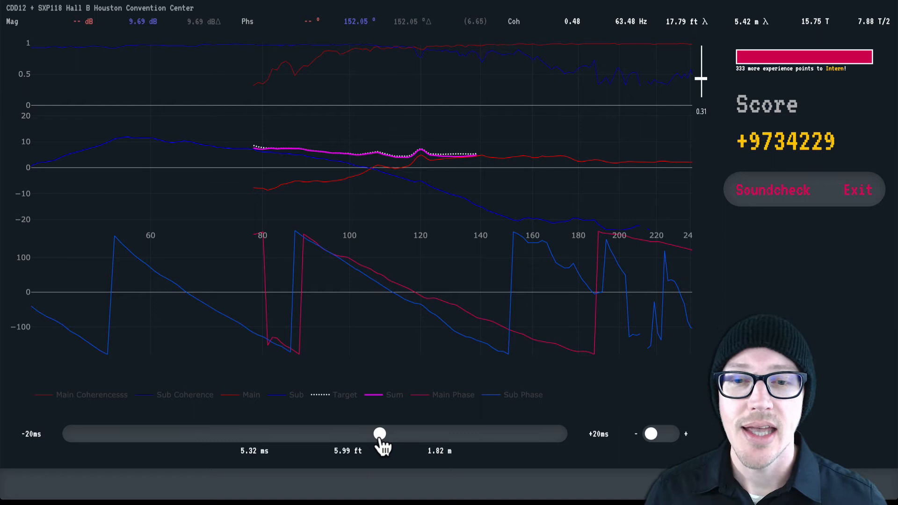
{"action": "left_click_drag", "start_coordinate": [380, 433], "coordinate": [266, 433]}
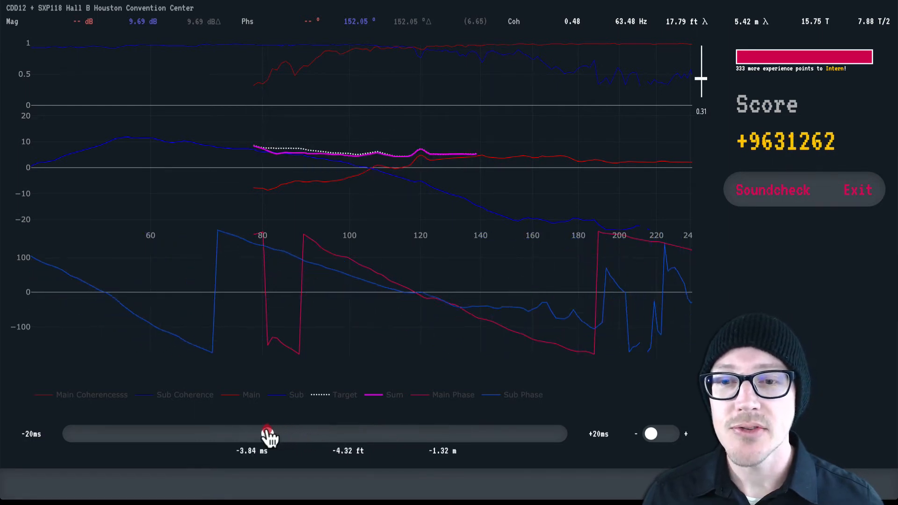
{"action": "left_click_drag", "start_coordinate": [270, 434], "coordinate": [234, 433]}
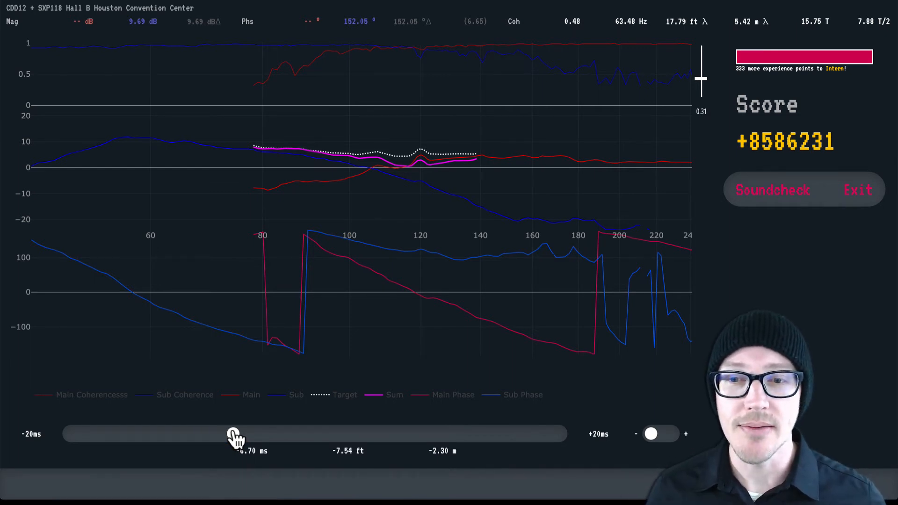
{"action": "left_click_drag", "start_coordinate": [235, 433], "coordinate": [315, 433]}
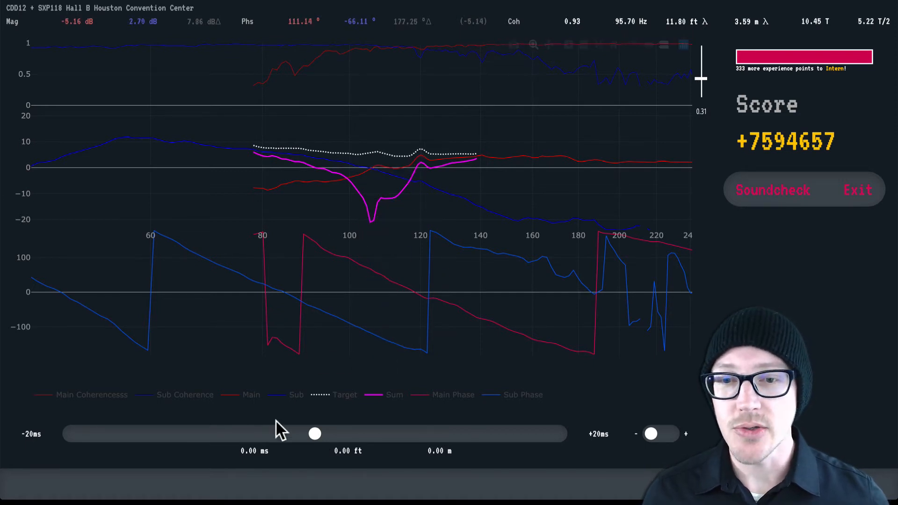
Try sub delays of about 1.4 ms and 3.07 ms, then pull the delay back to 0.46 ms.
{"action": "left_click_drag", "start_coordinate": [314, 433], "coordinate": [323, 433]}
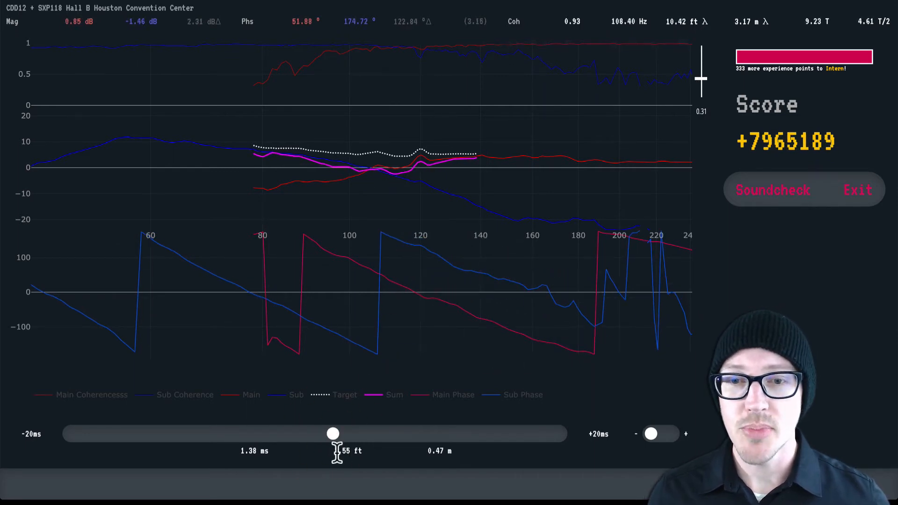
{"action": "left_click_drag", "start_coordinate": [332, 433], "coordinate": [352, 433]}
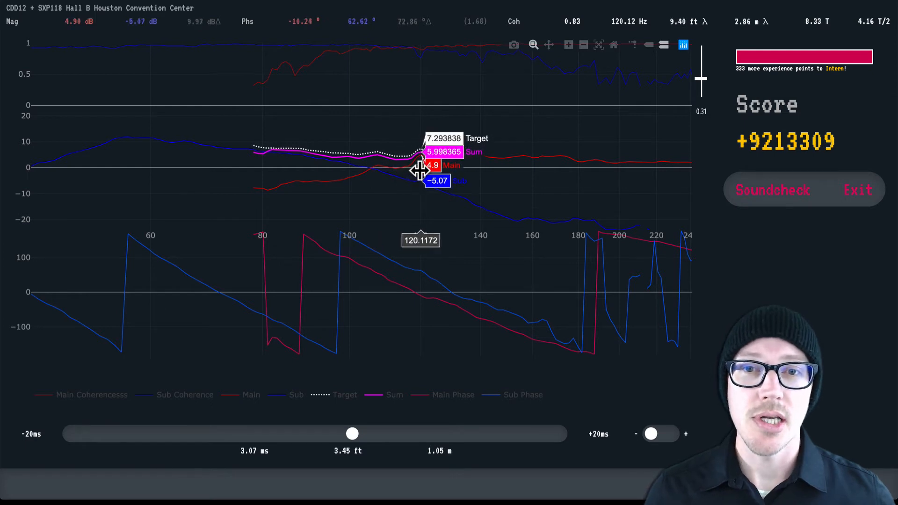
{"action": "mouse_move", "coordinate": [347, 166]}
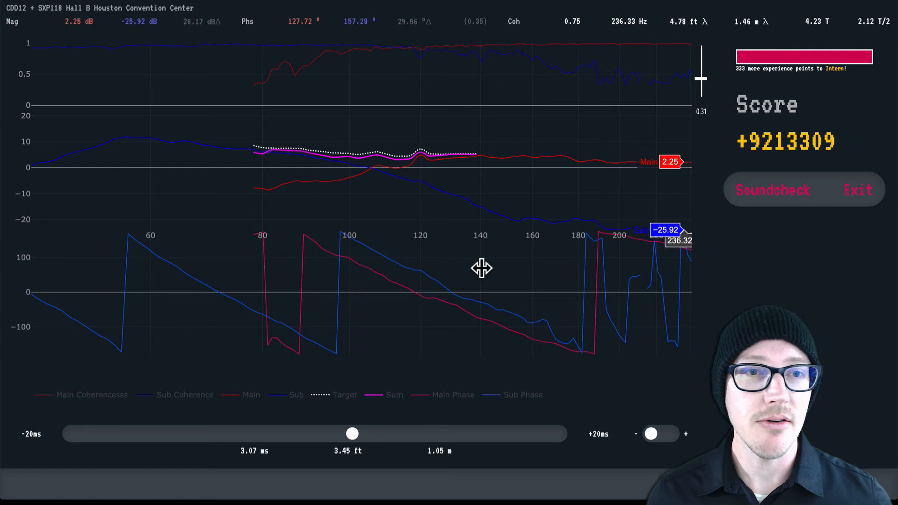
{"action": "left_click_drag", "start_coordinate": [352, 433], "coordinate": [321, 433]}
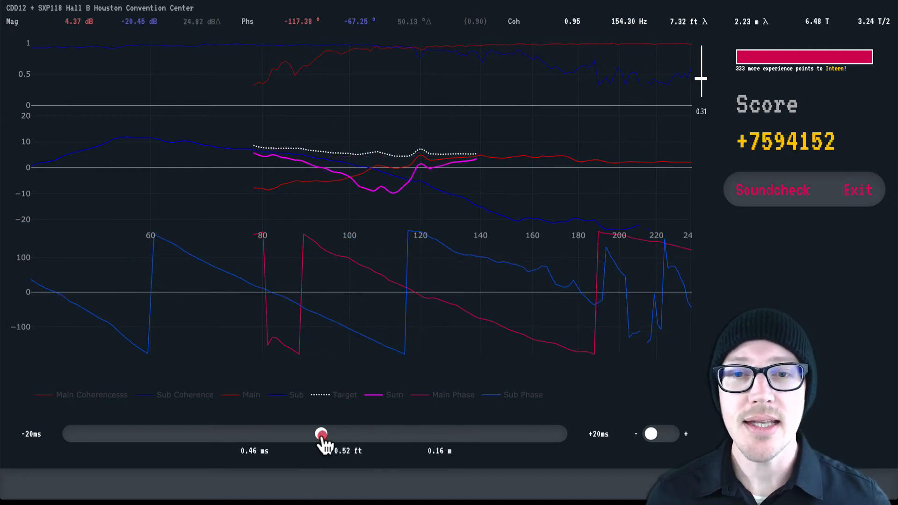
Raise the sub delay through 2.4 ms to 3.84 ms, then reset it to 0.00 ms.
{"action": "left_click_drag", "start_coordinate": [321, 433], "coordinate": [343, 433]}
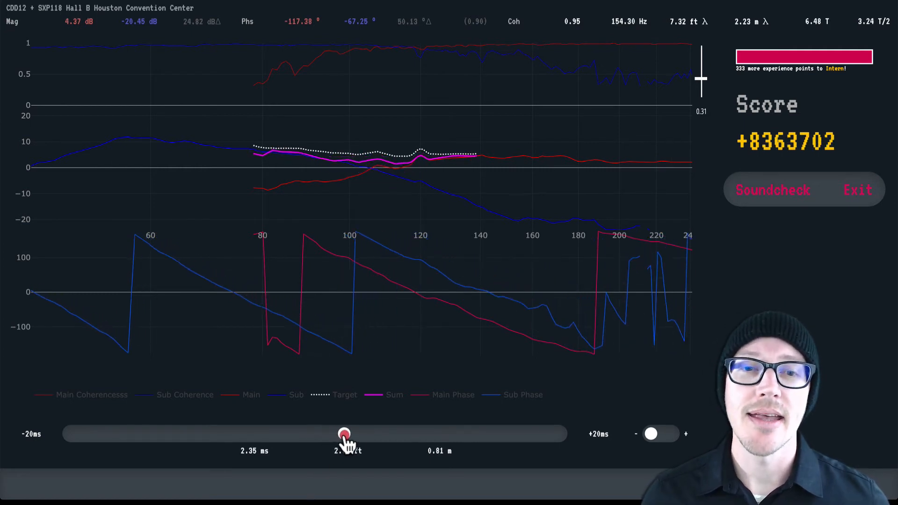
{"action": "left_click_drag", "start_coordinate": [343, 434], "coordinate": [360, 434]}
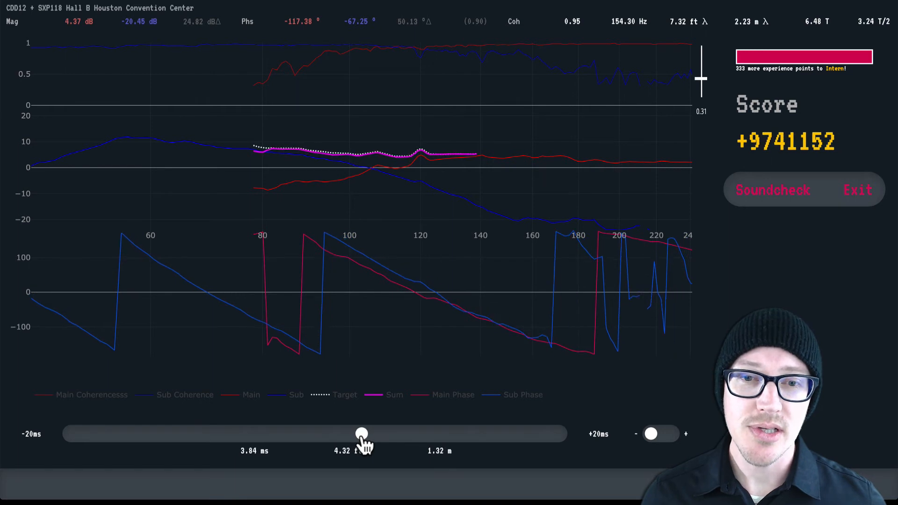
{"action": "left_click_drag", "start_coordinate": [360, 433], "coordinate": [364, 433]}
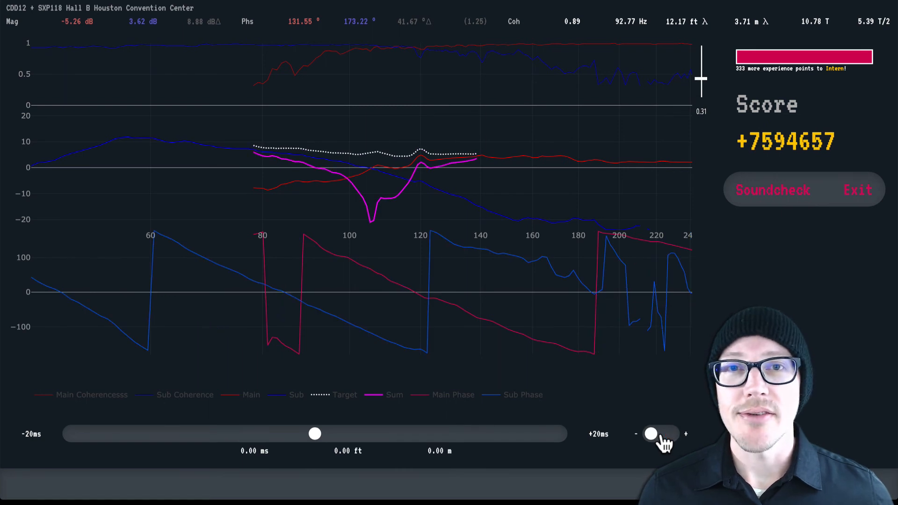
{"action": "mouse_move", "coordinate": [478, 442]}
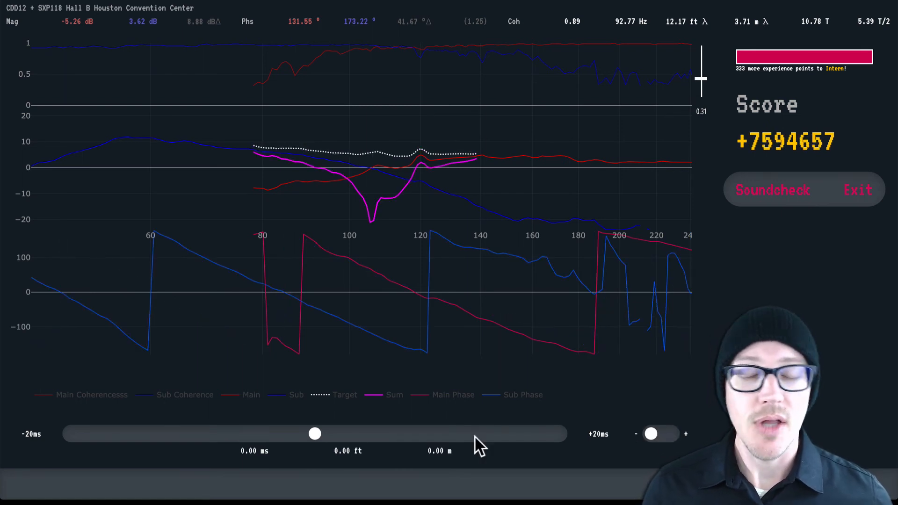